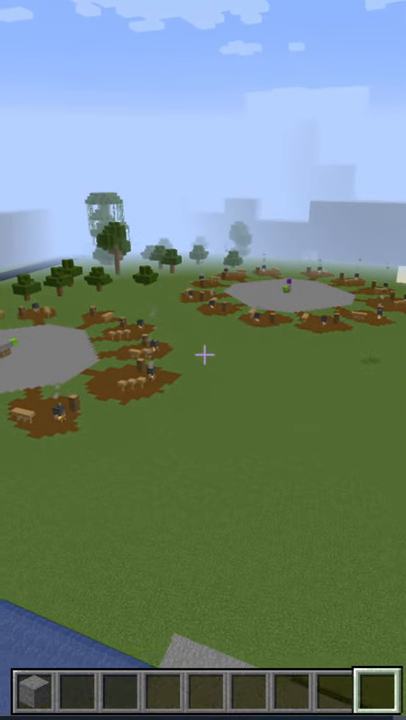
mouse_move(203, 360)
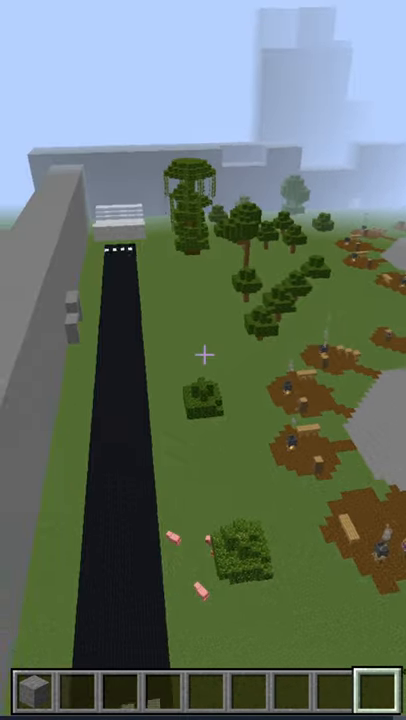
mouse_move(203, 360)
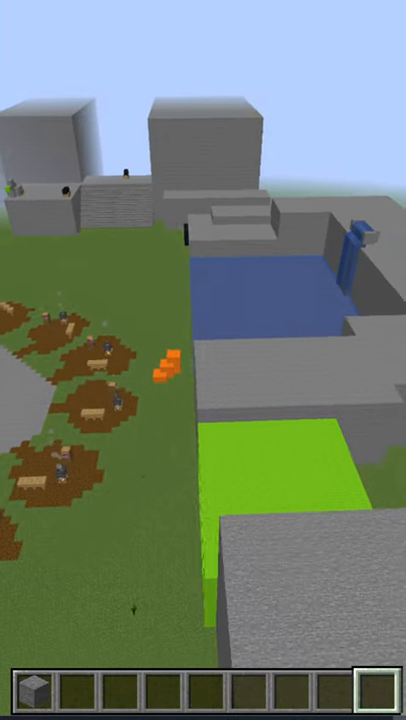